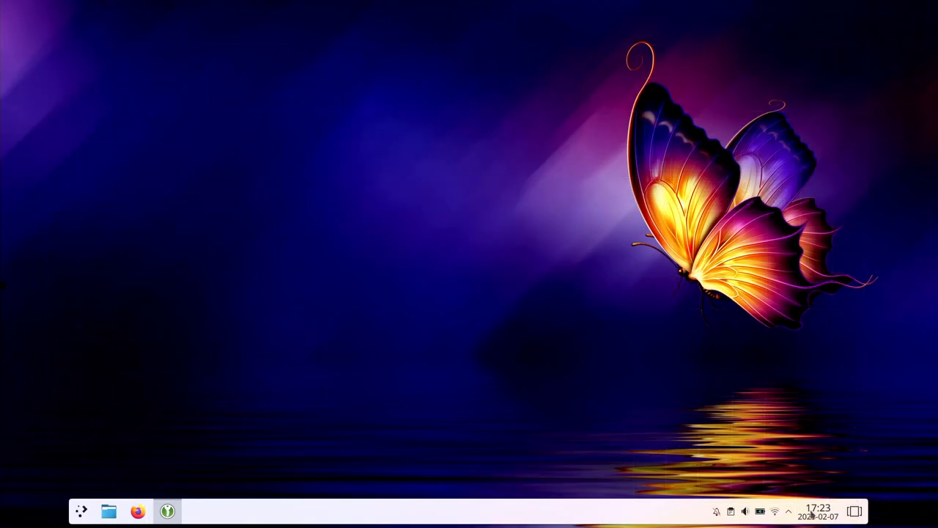
Step: Connect to the iotempire-myown Wi-Fi from the Networks popup, entering its password
left_click(770, 511)
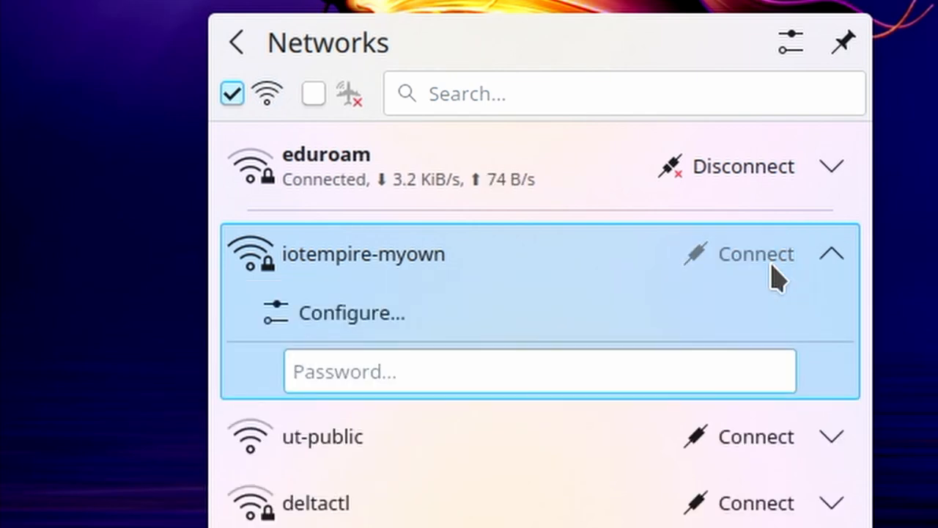
type("••")
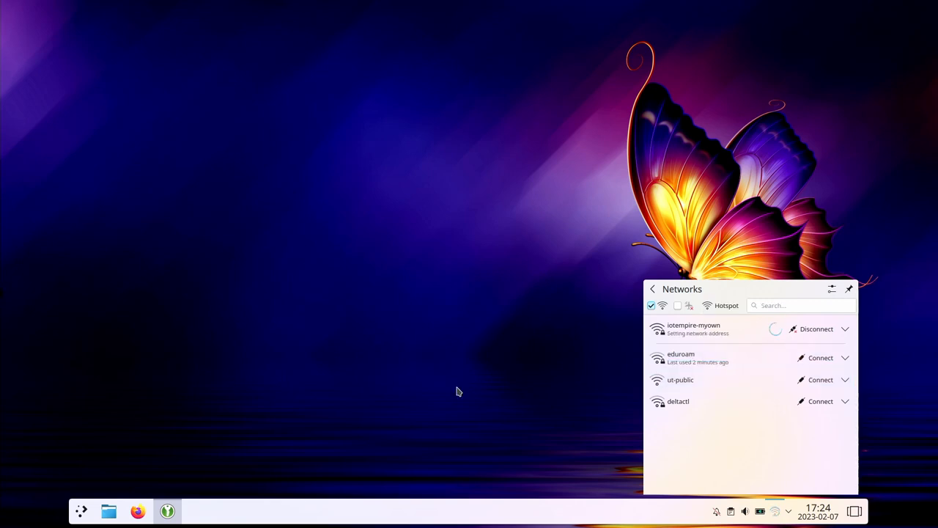
left_click(194, 510)
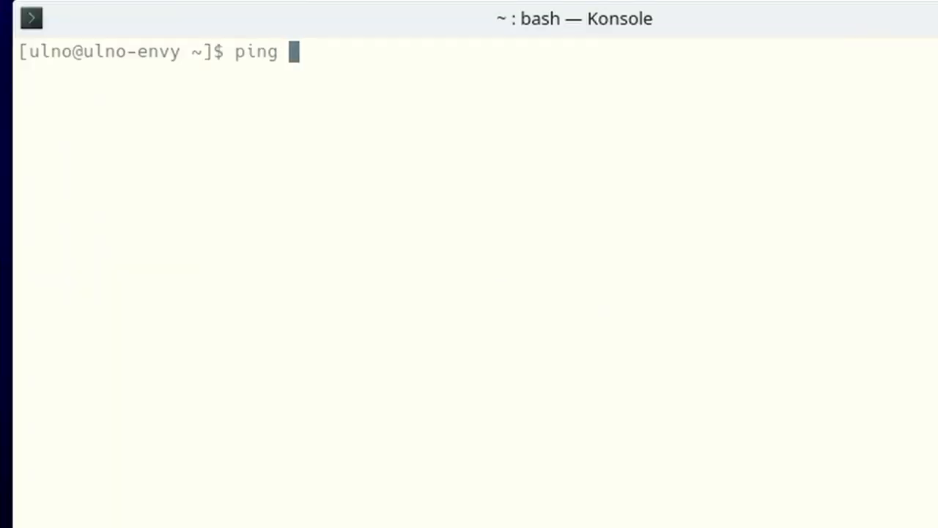
Step: Ping ulno.net in Konsole, stop it after a few replies, and bring up the application launcher
type("ulno.n")
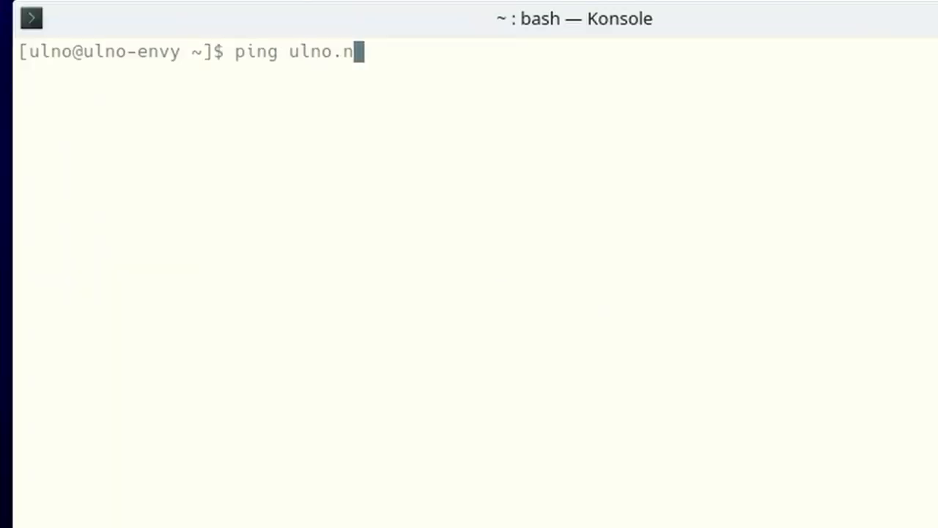
type("et")
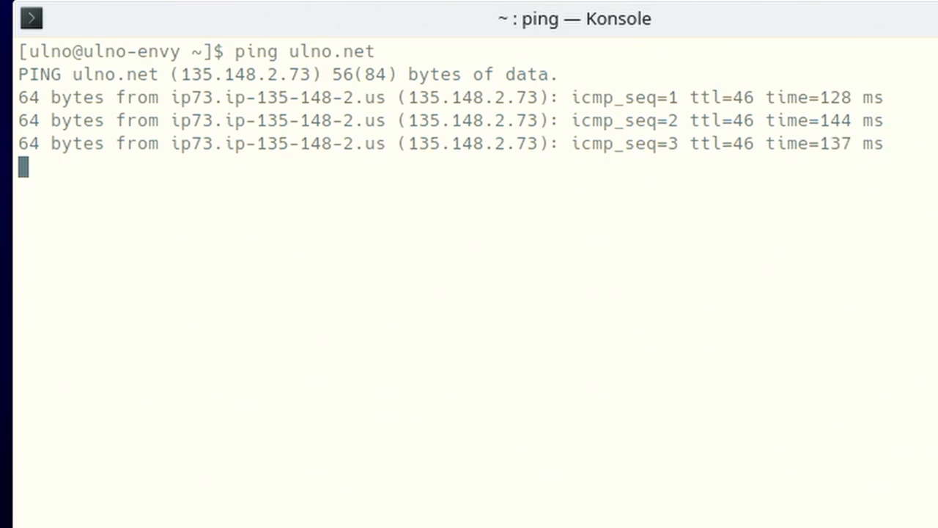
key("ctrl+c")
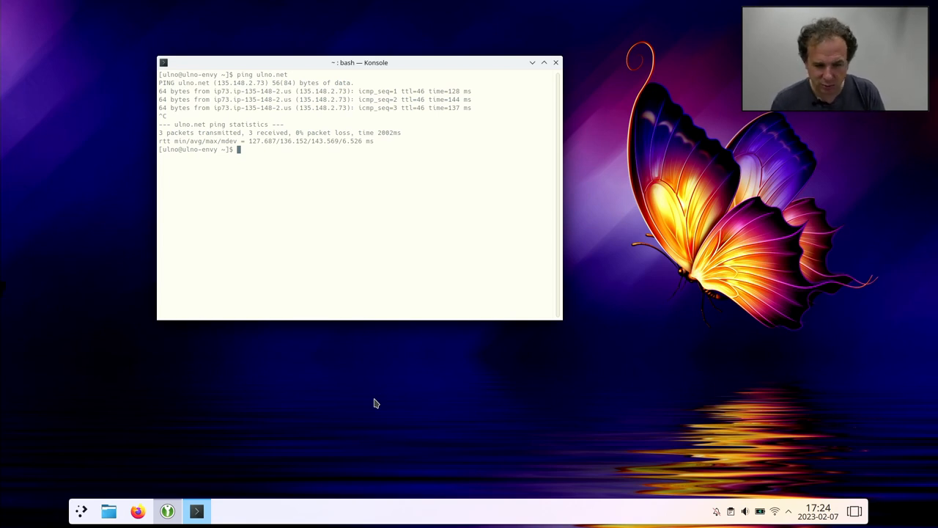
left_click(82, 507)
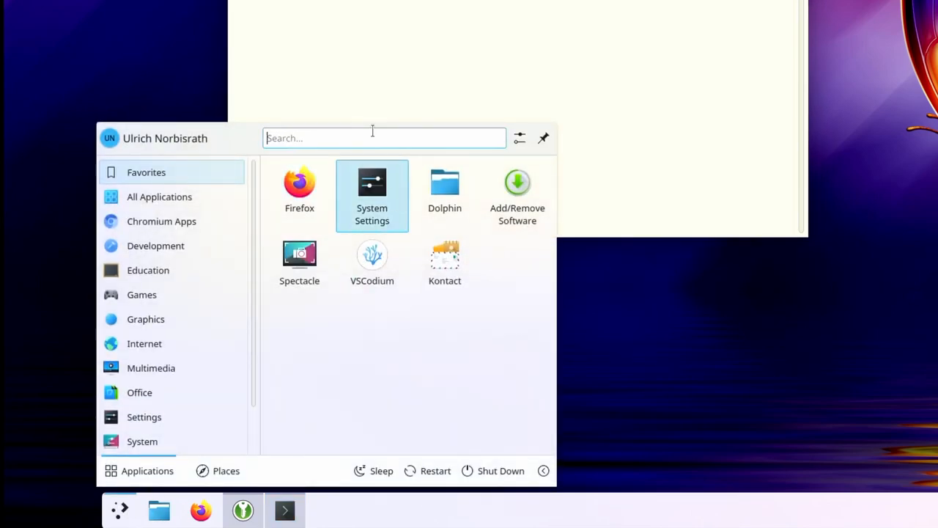
Step: Launch Chrome and go to gw.iotempire.net, landing on the certificate warning
type("chrome")
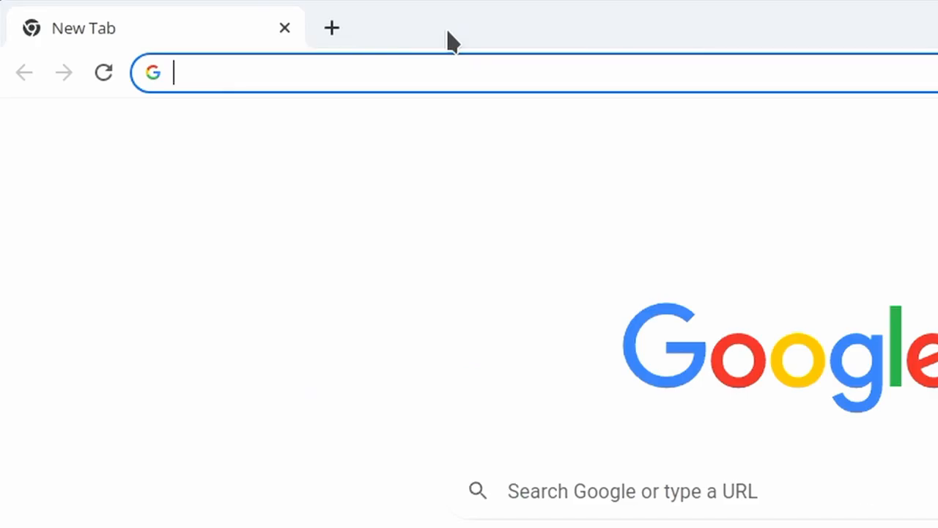
type("gw.")
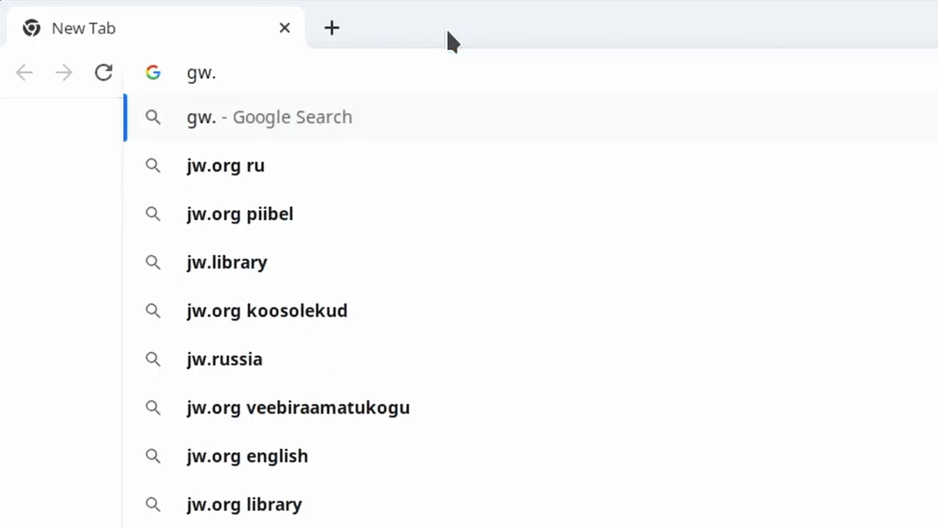
type("iotempire")
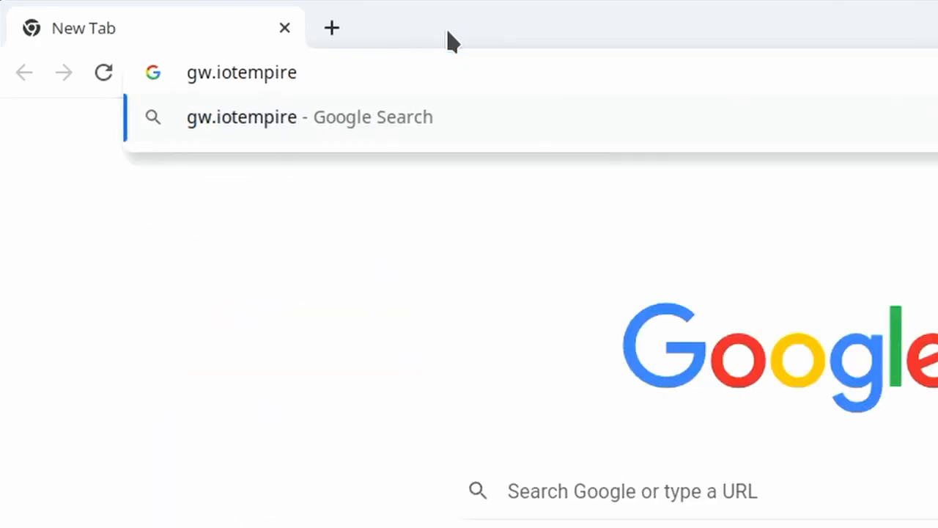
type(".net")
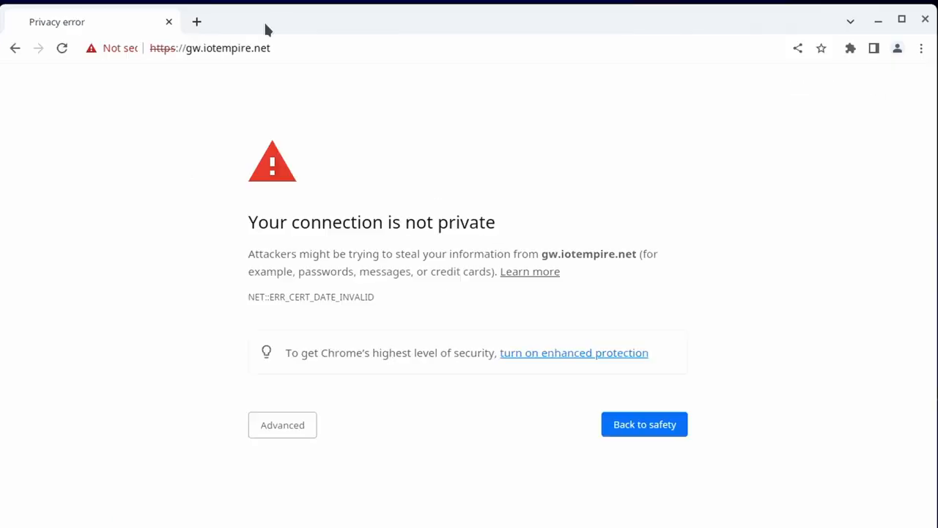
mouse_move(361, 138)
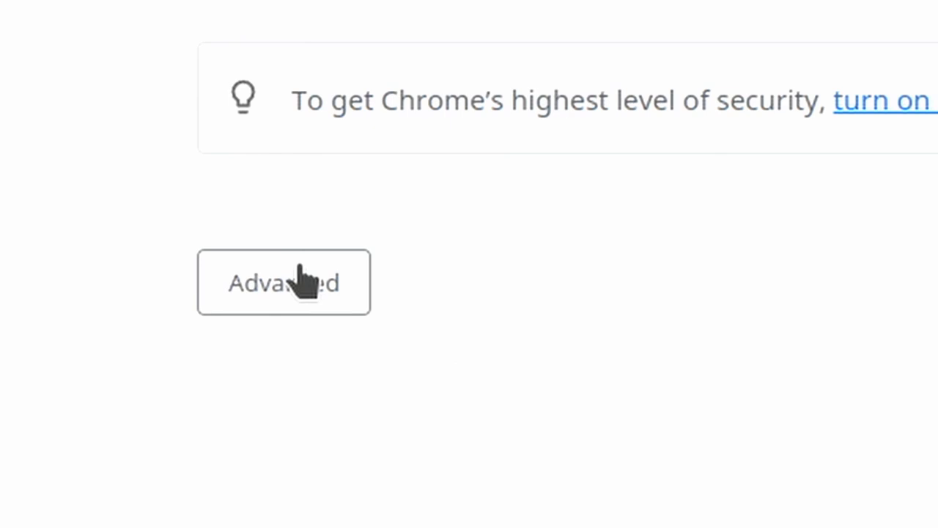
Step: Proceed past the warning via Advanced to the Local Web Portal, then load ulno.net in a new tab
left_click(285, 281)
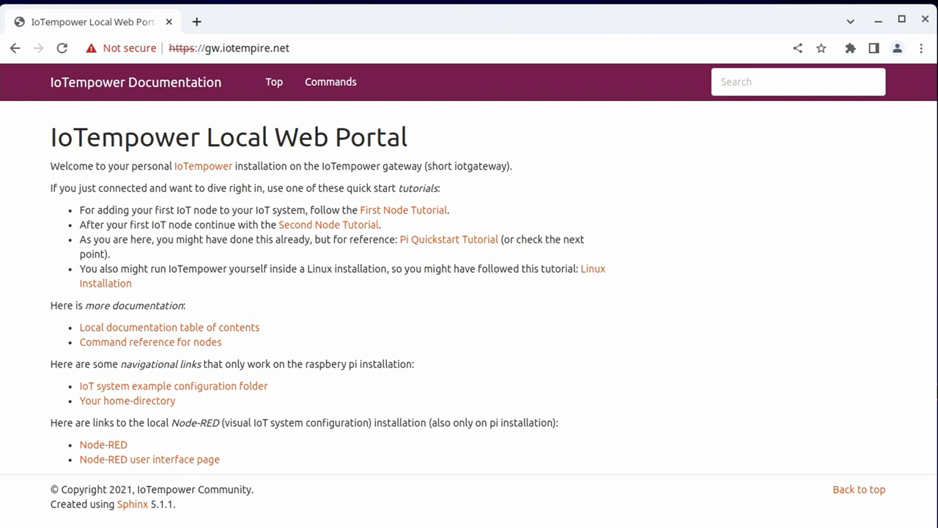
mouse_move(707, 282)
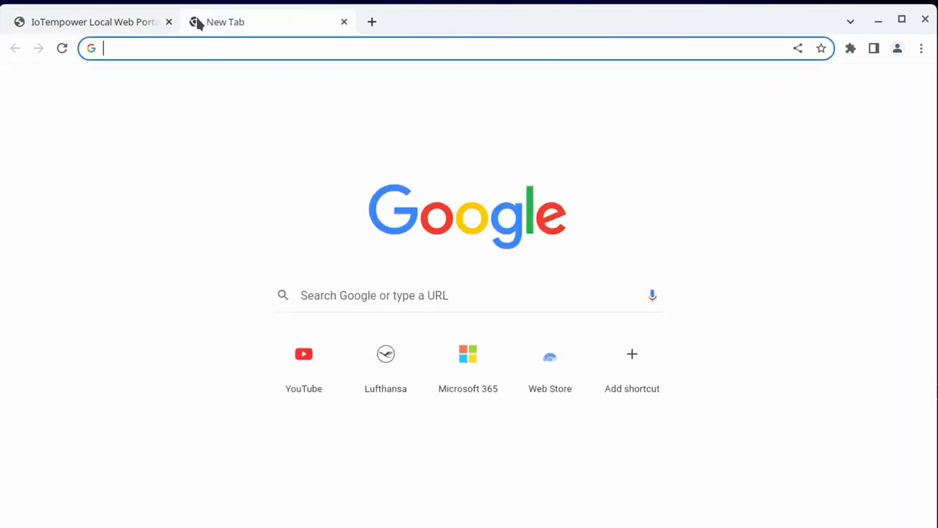
type("ulno.net")
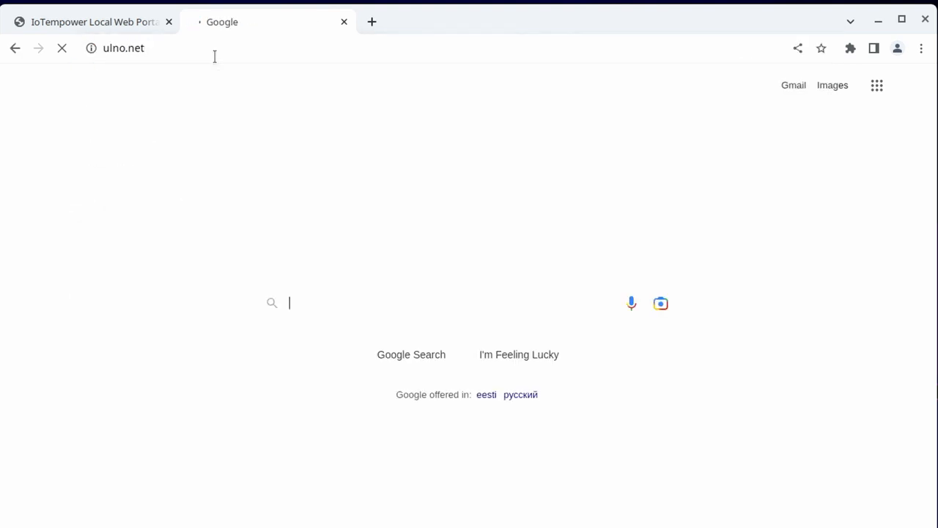